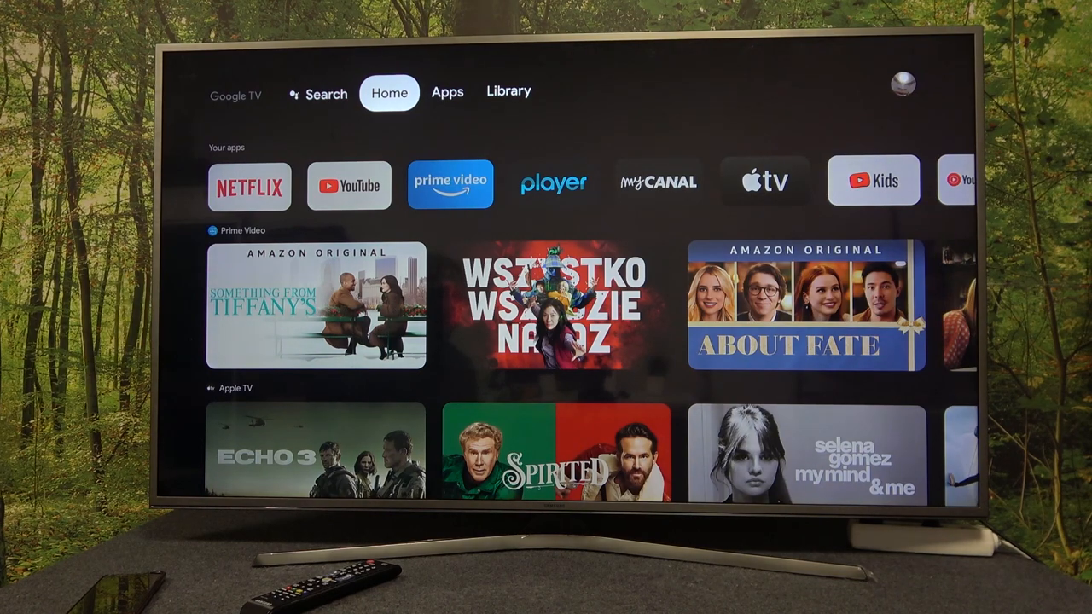
Step: Bring up the profile quick settings panel from the avatar over the Library screen
{"action": "left_click", "coordinate": [509, 92]}
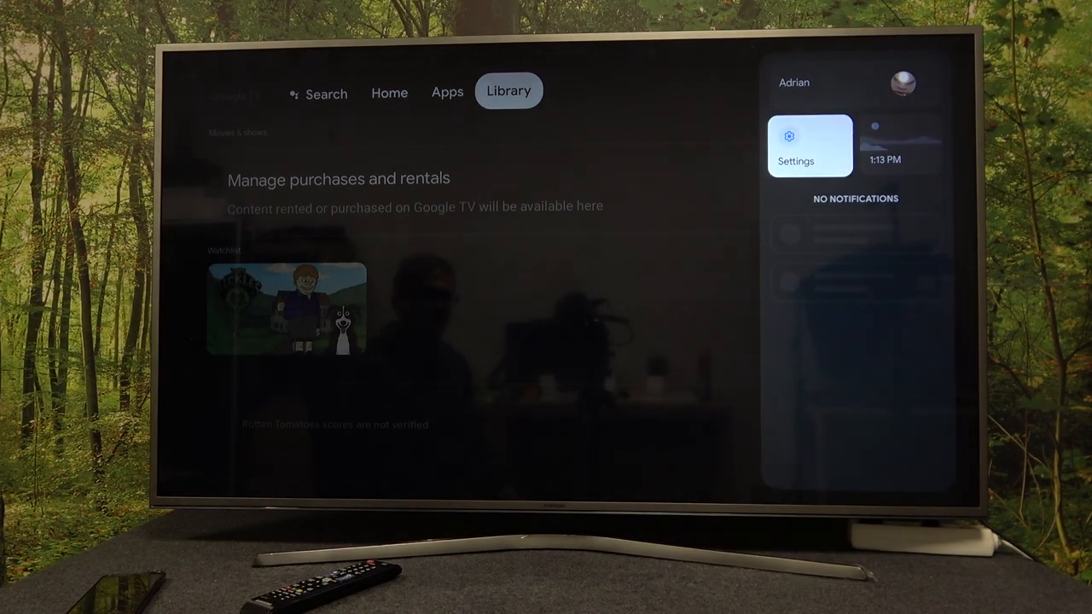
Step: Reach System > Keyboard > Current keyboard in Settings, showing Gboard selected
{"action": "left_click", "coordinate": [809, 145]}
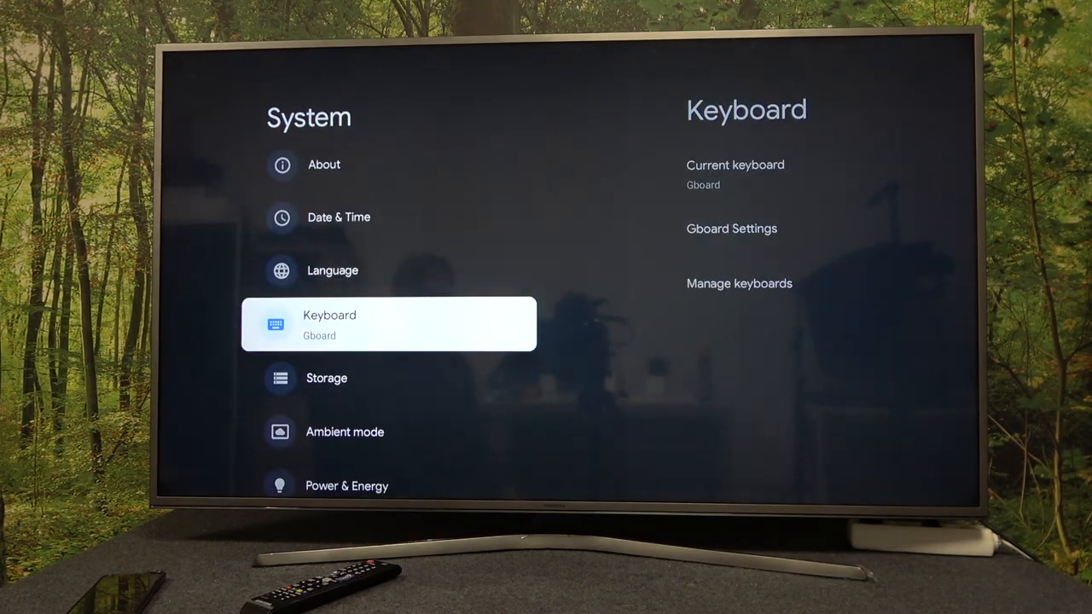
{"action": "left_click", "coordinate": [734, 170]}
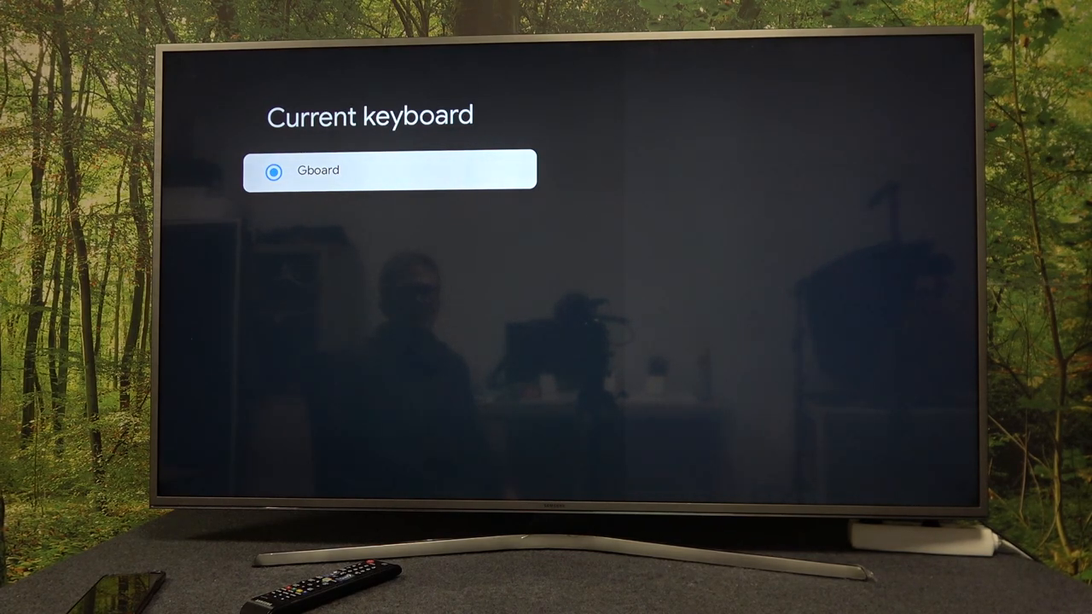
Step: Return to the Keyboard menu and show Manage keyboards listing Gboard, Google Voice Typing and Virtual Remote Keyboard
{"action": "key", "text": "Back"}
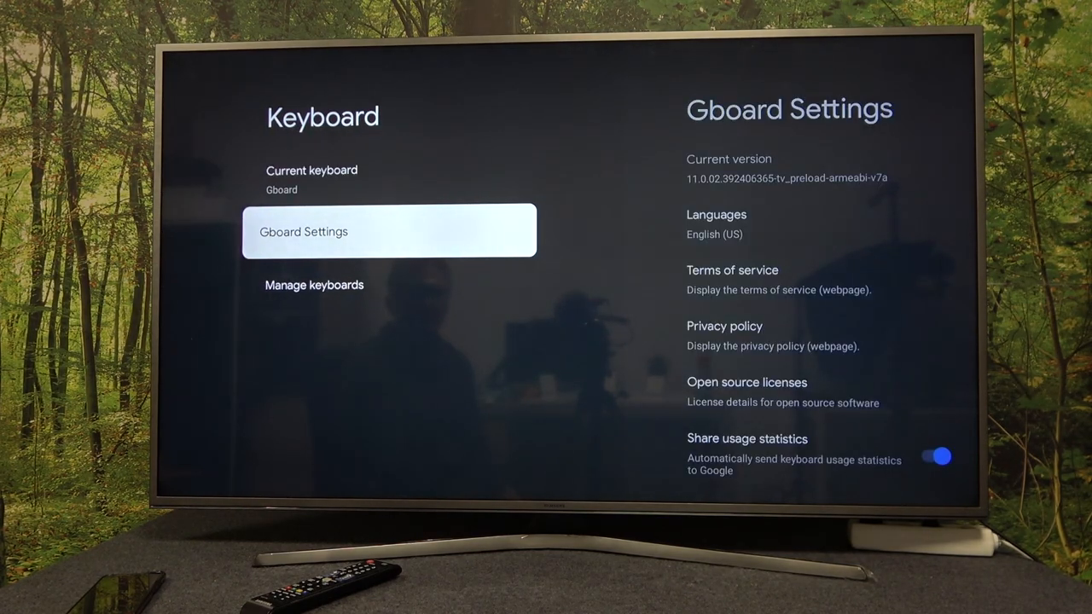
{"action": "key", "text": "down"}
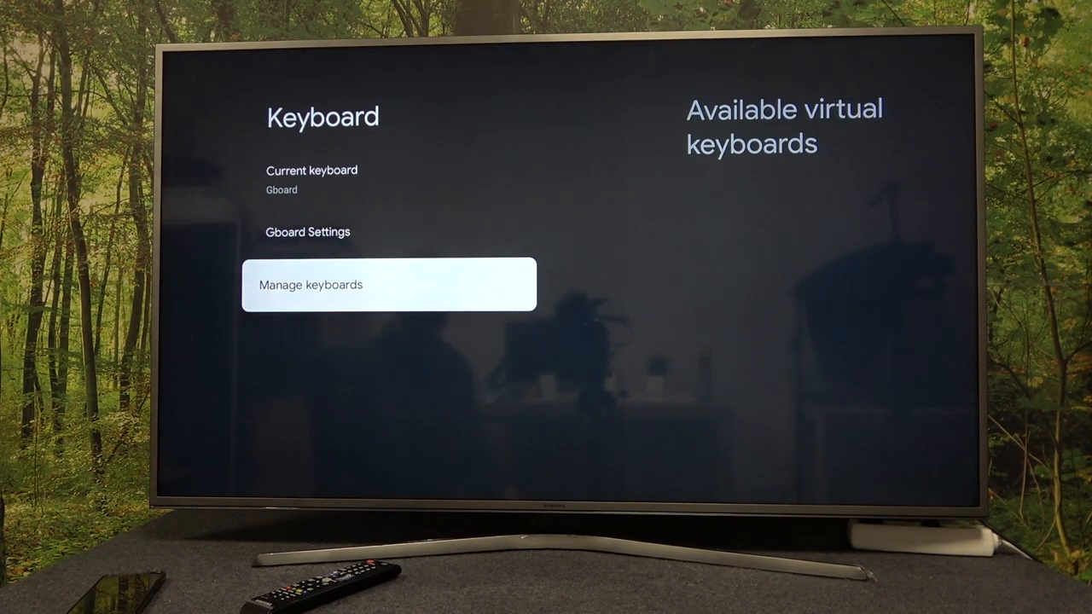
{"action": "left_click", "coordinate": [389, 283]}
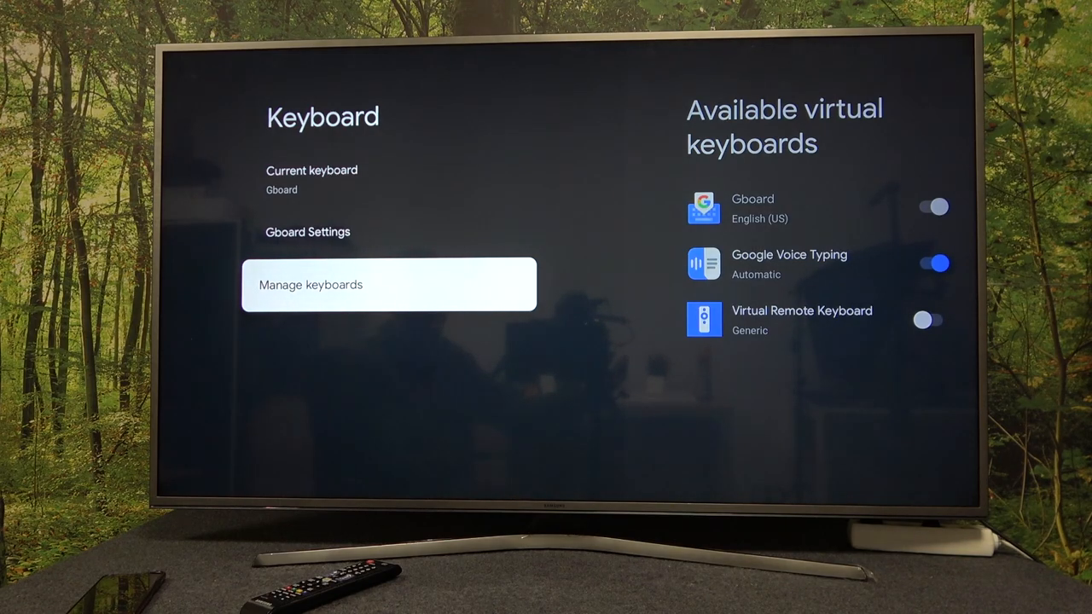